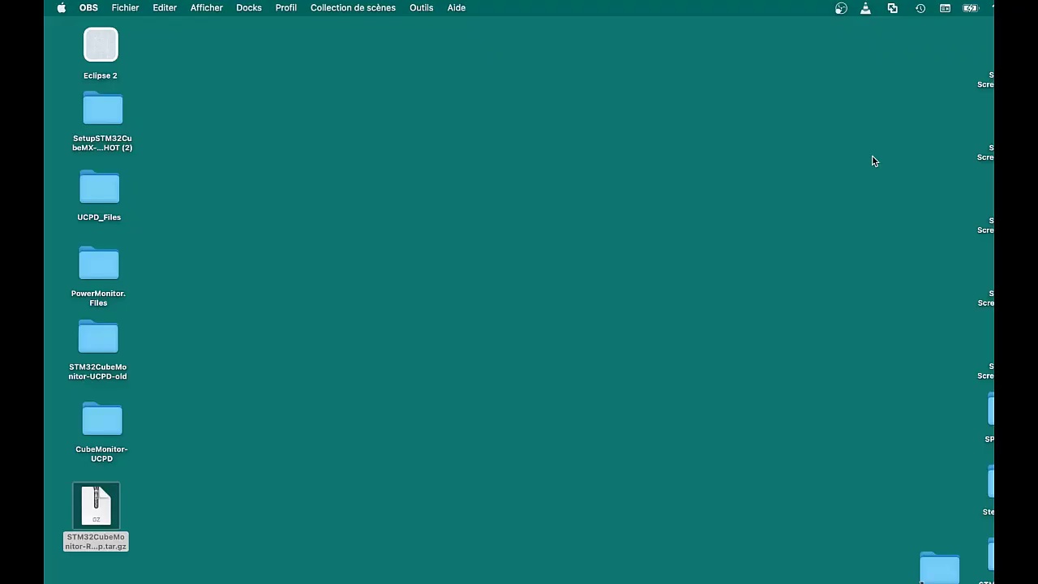
pyautogui.moveTo(928, 99)
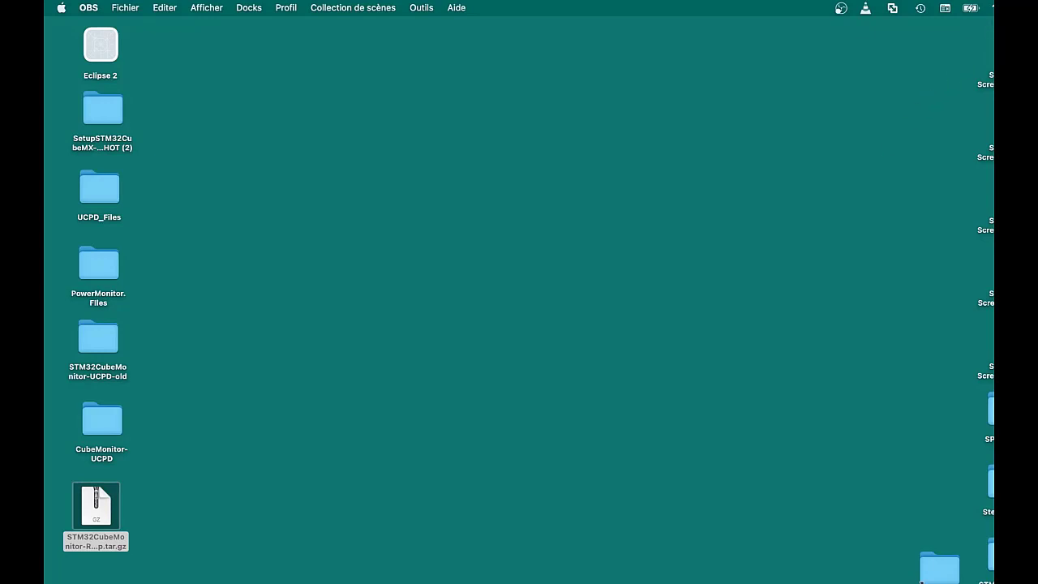
# Show the Network pane with Wi-Fi connected to CUBEMONITOR at IP 192.168.0.101
pyautogui.click(840, 10)
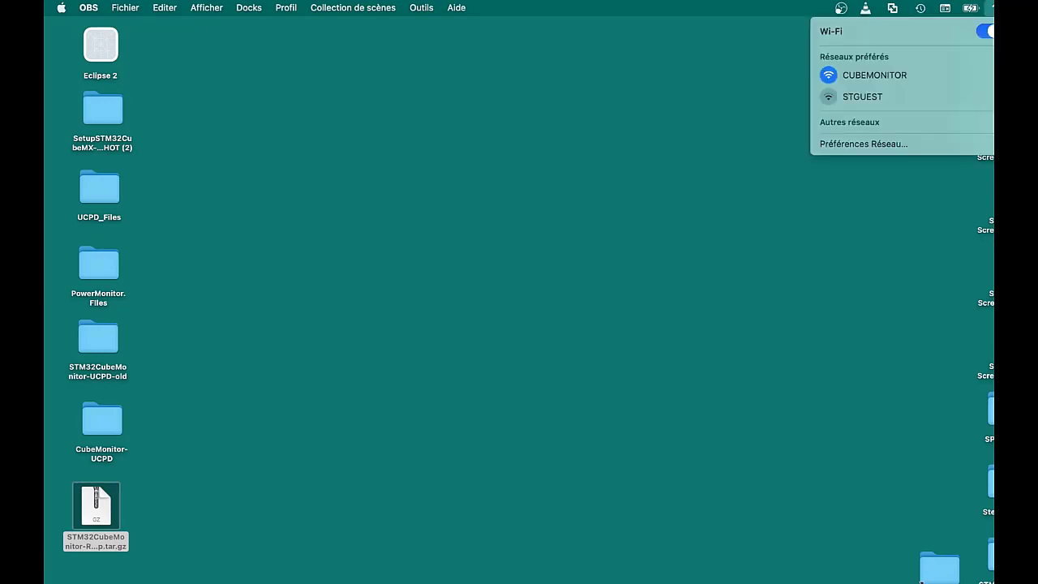
pyautogui.moveTo(896, 144)
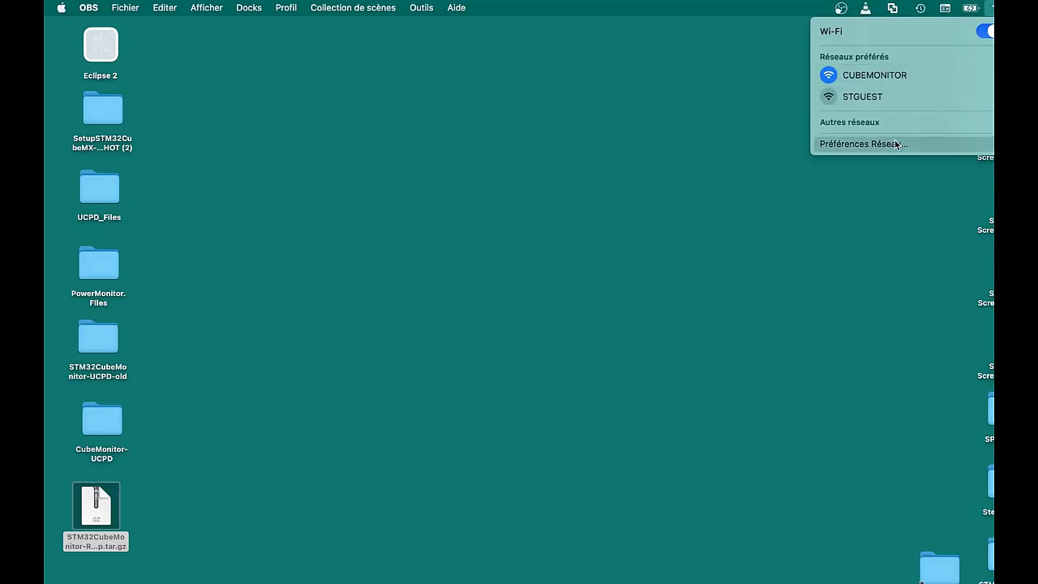
pyautogui.click(863, 143)
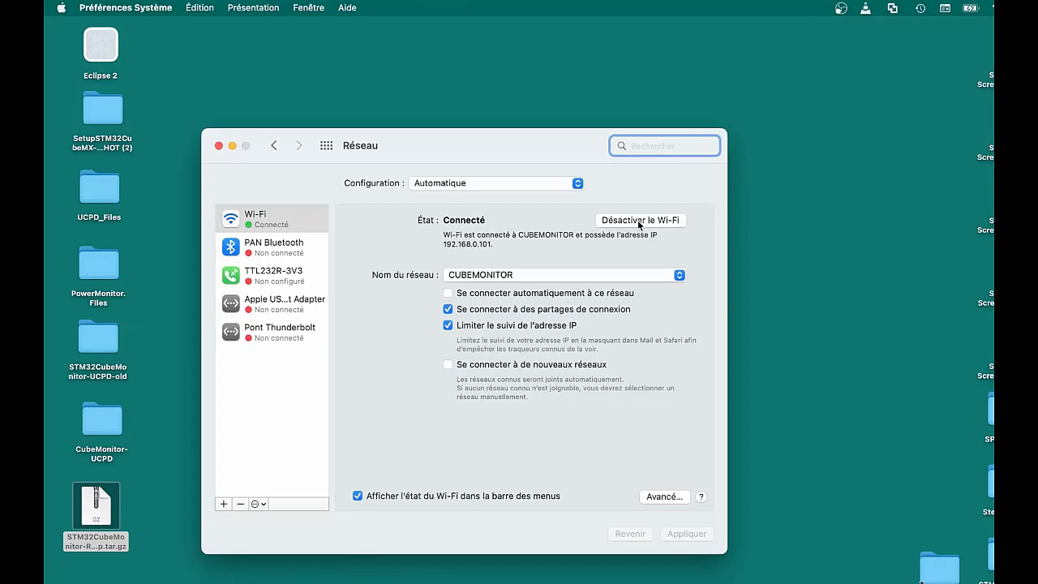
pyautogui.moveTo(435, 253)
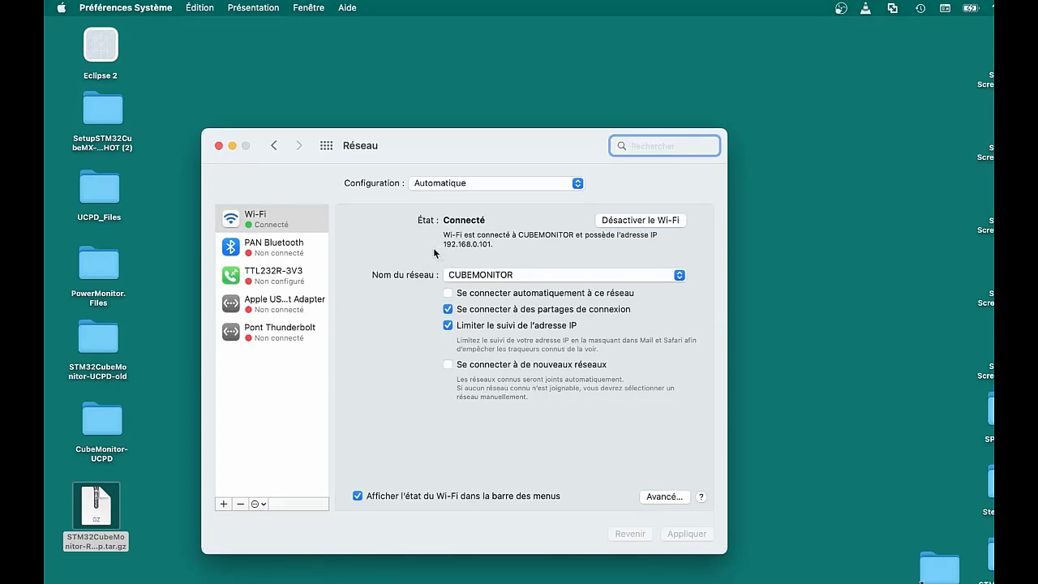
pyautogui.moveTo(512, 257)
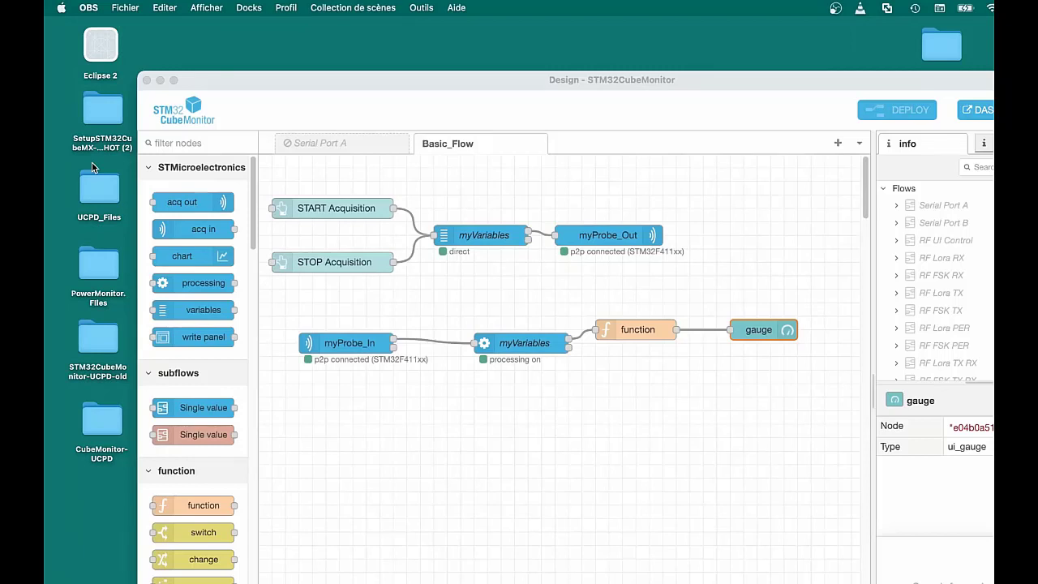
pyautogui.moveTo(516, 336)
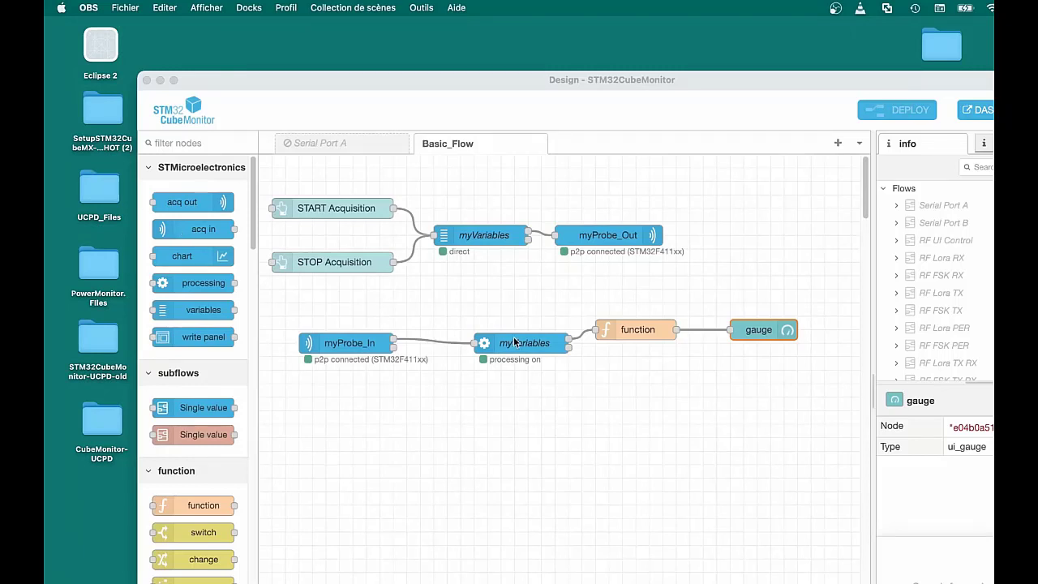
pyautogui.moveTo(740, 354)
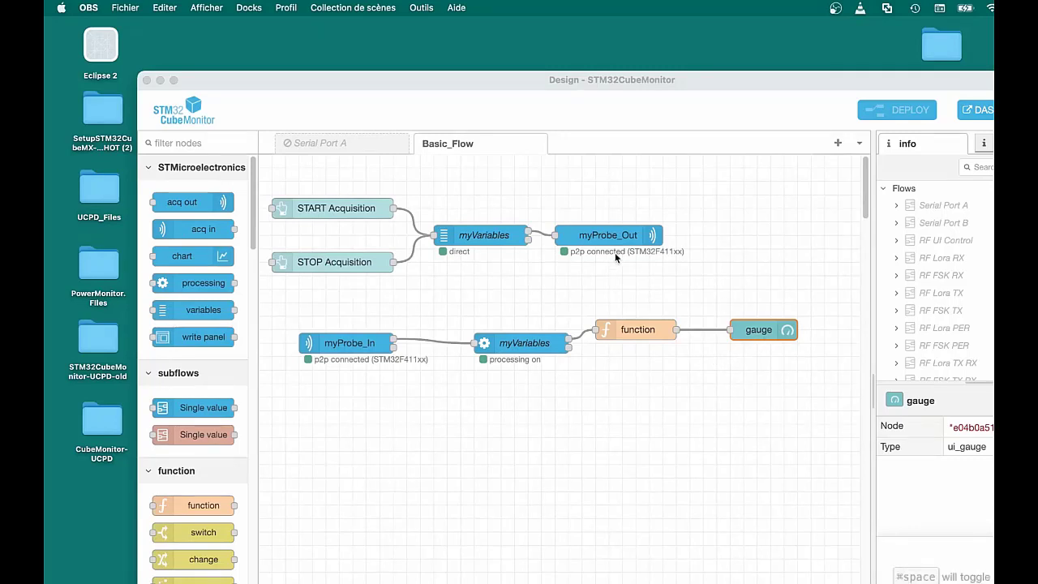
pyautogui.moveTo(659, 264)
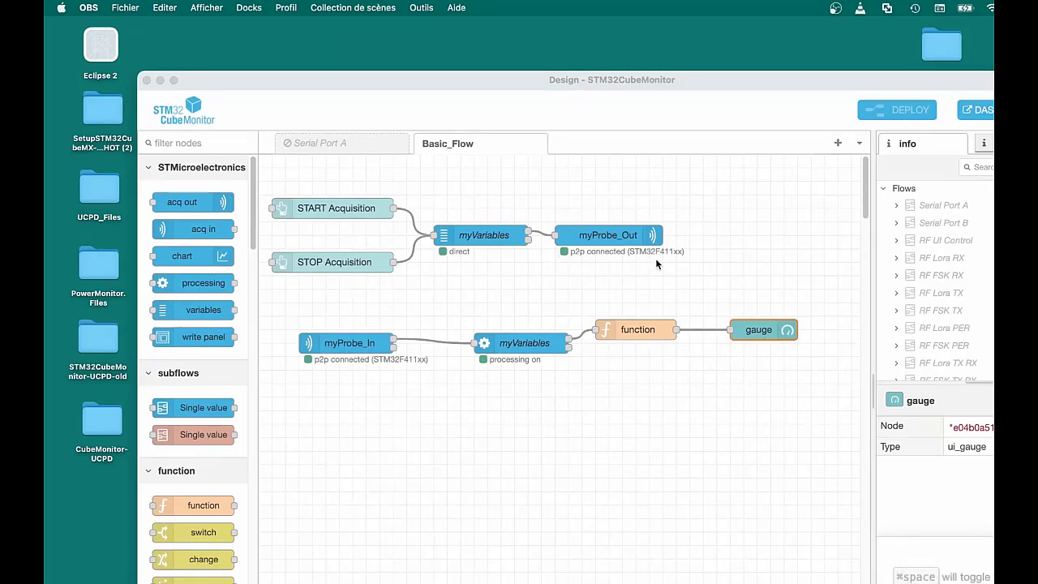
pyautogui.moveTo(989, 120)
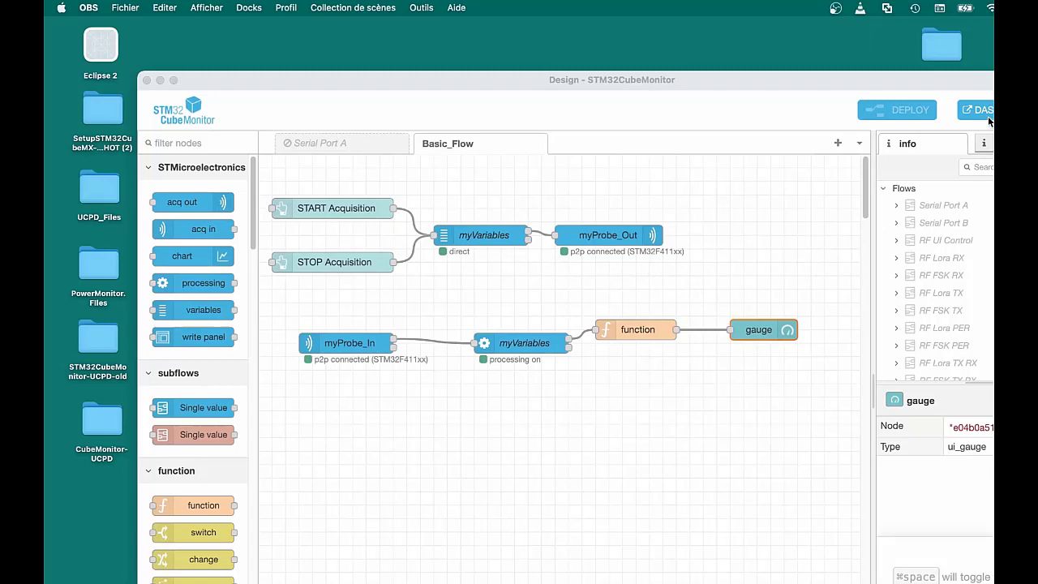